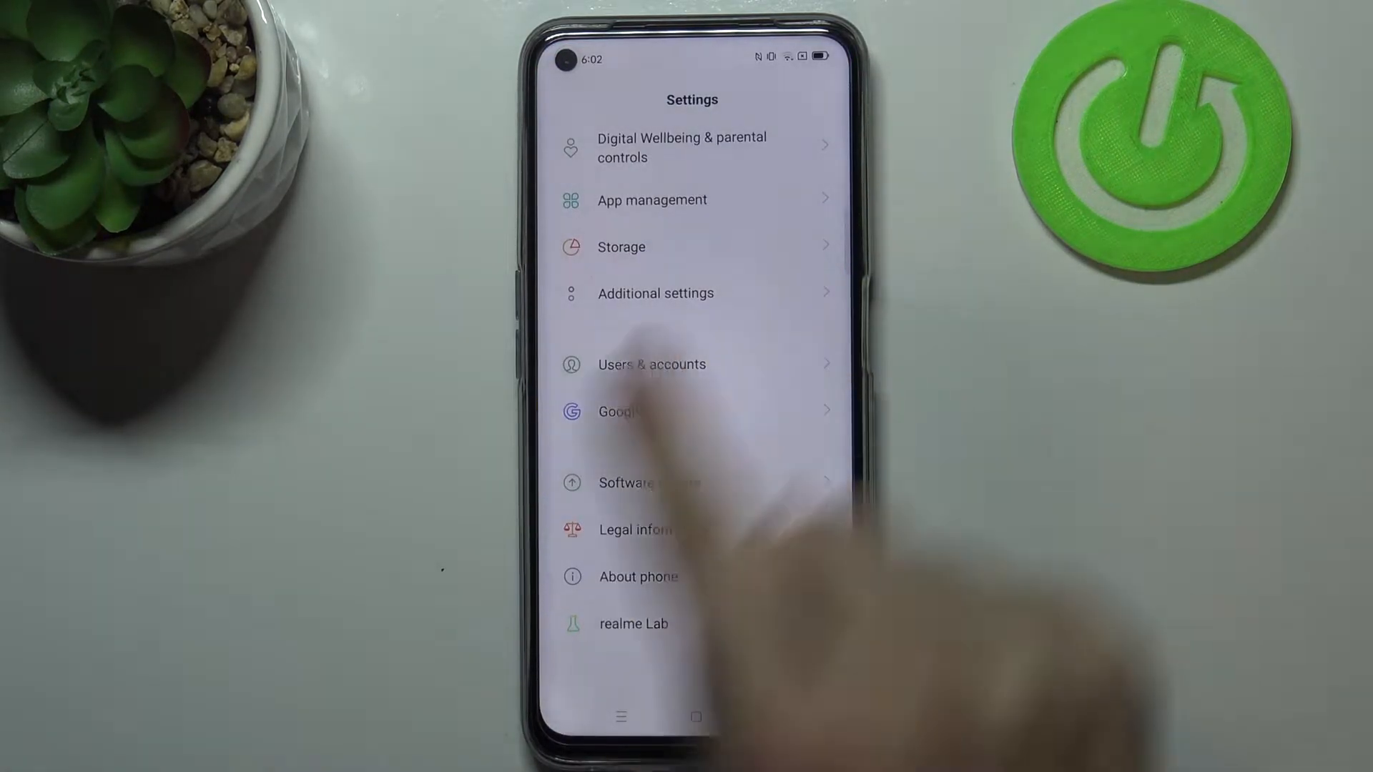
Reach the Date & time page through Additional settings
{"action": "left_click", "coordinate": [654, 293]}
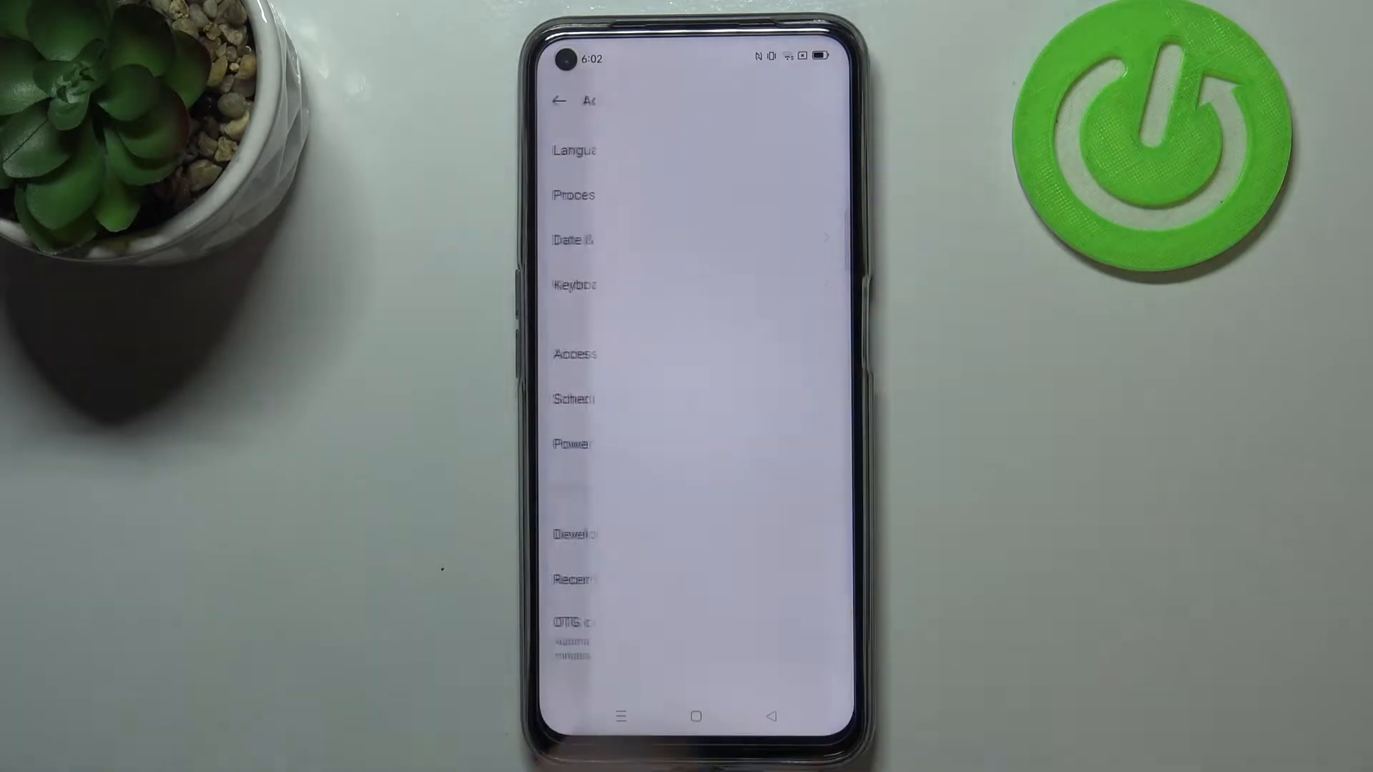
{"action": "left_click", "coordinate": [572, 240]}
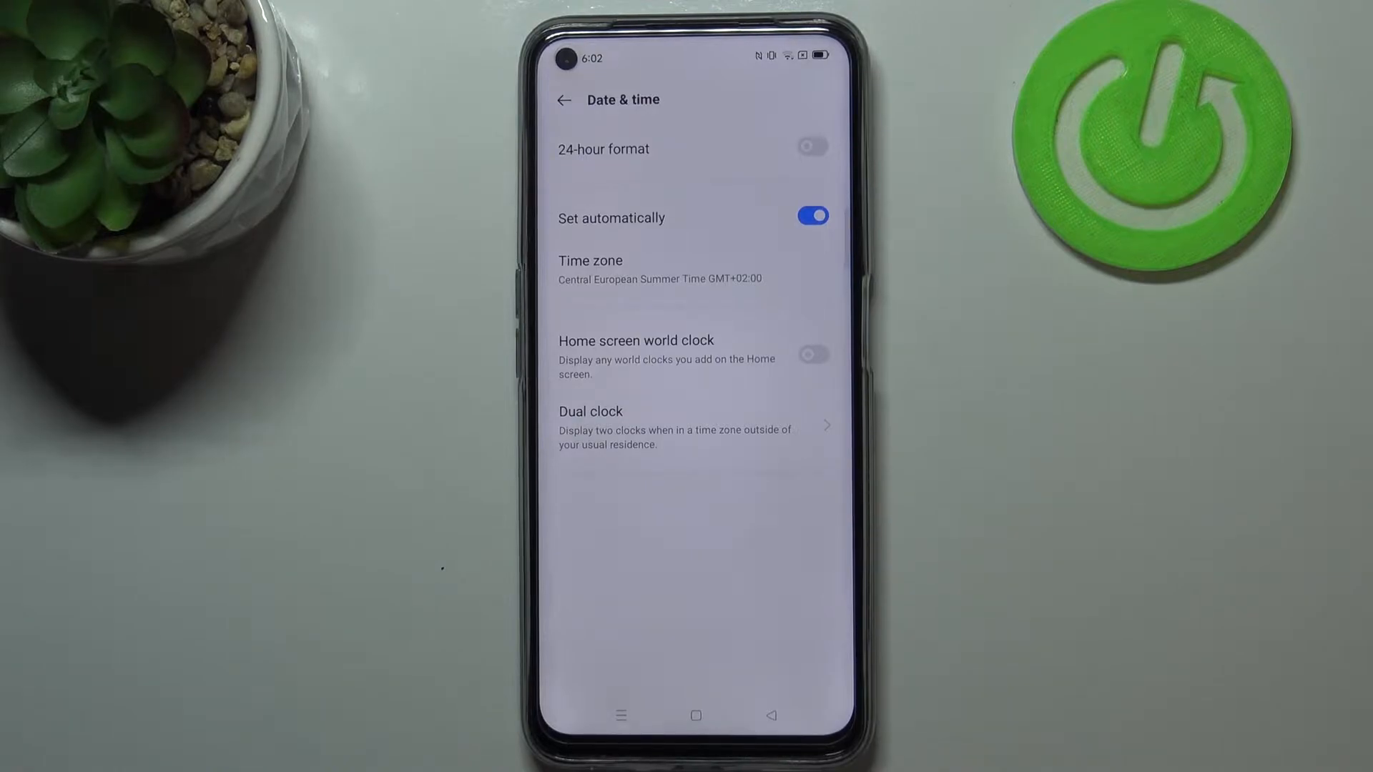
Turn off Set automatically and begin adjusting the date and time by hand
{"action": "left_click", "coordinate": [810, 216]}
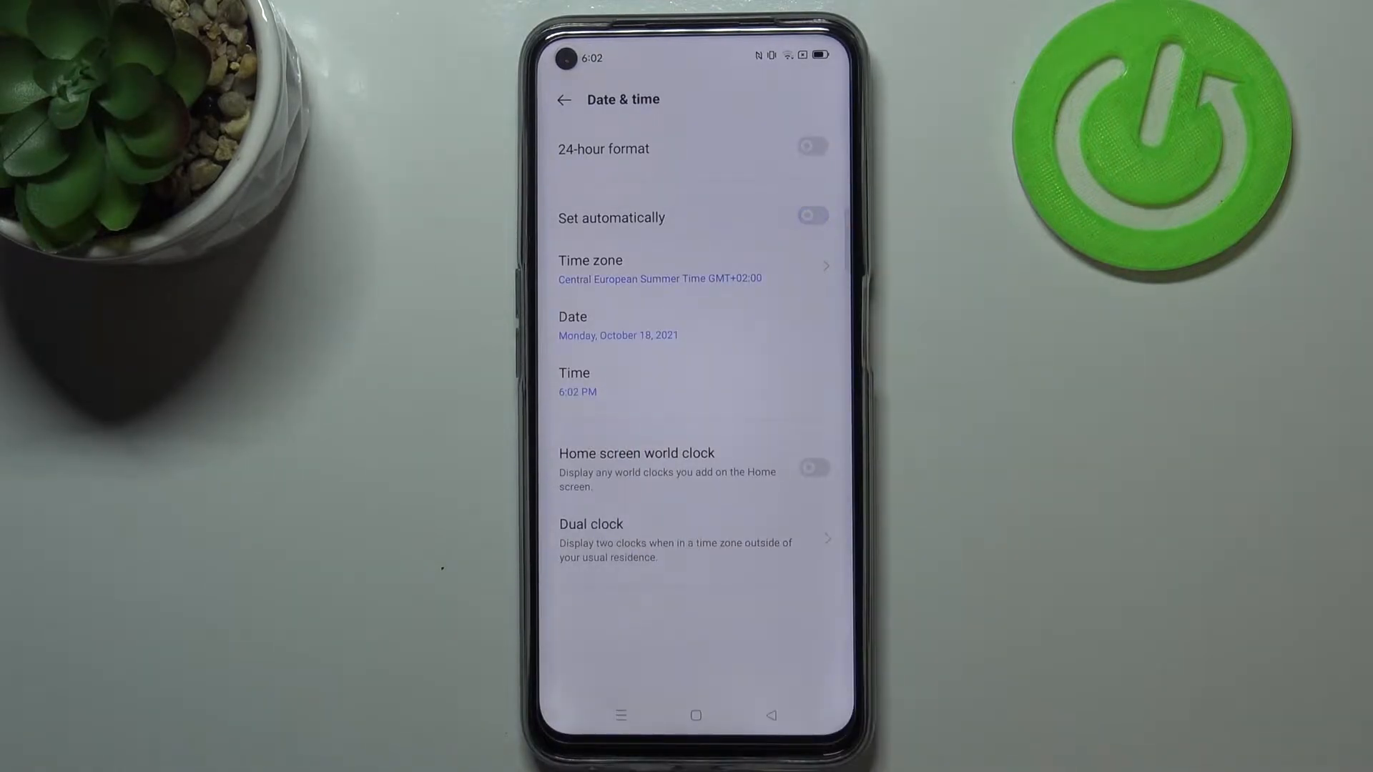
{"action": "left_click", "coordinate": [592, 380]}
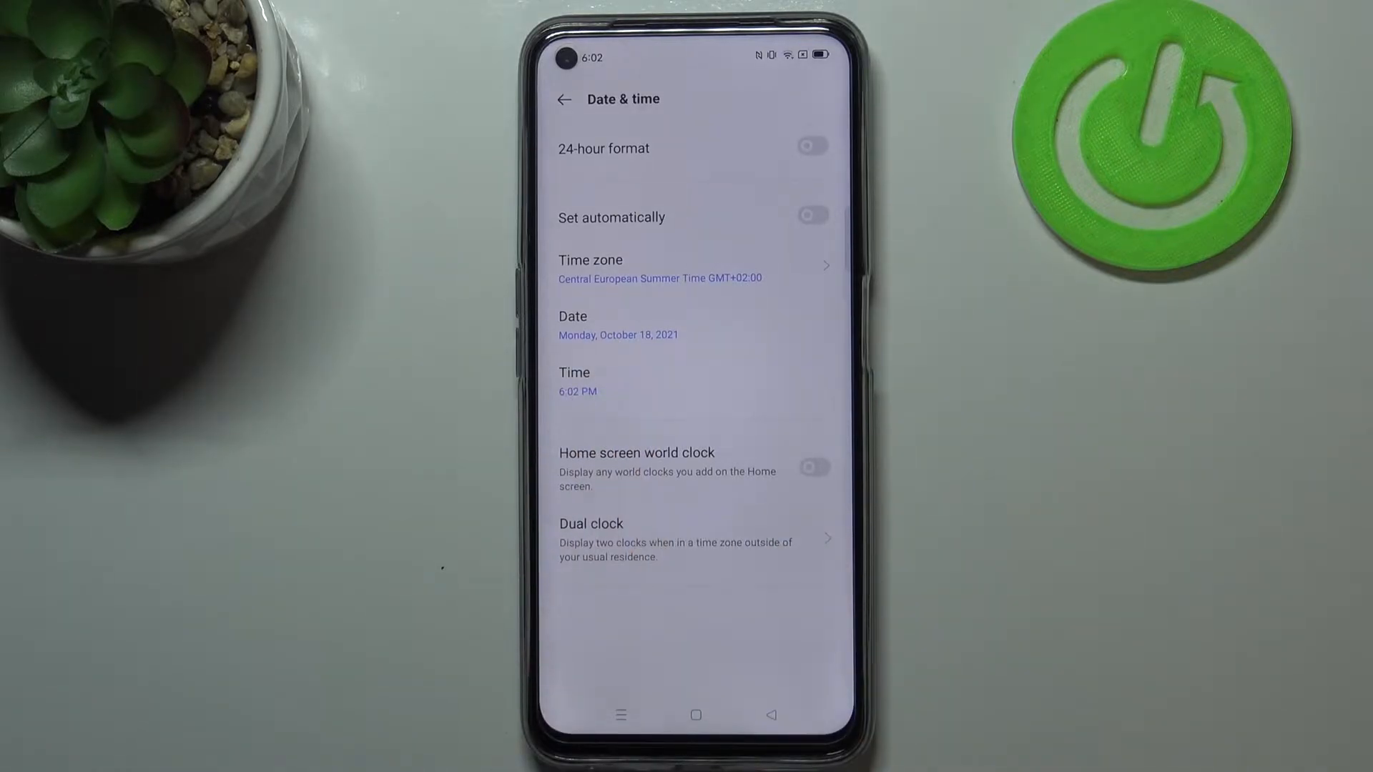
{"action": "left_click", "coordinate": [577, 383]}
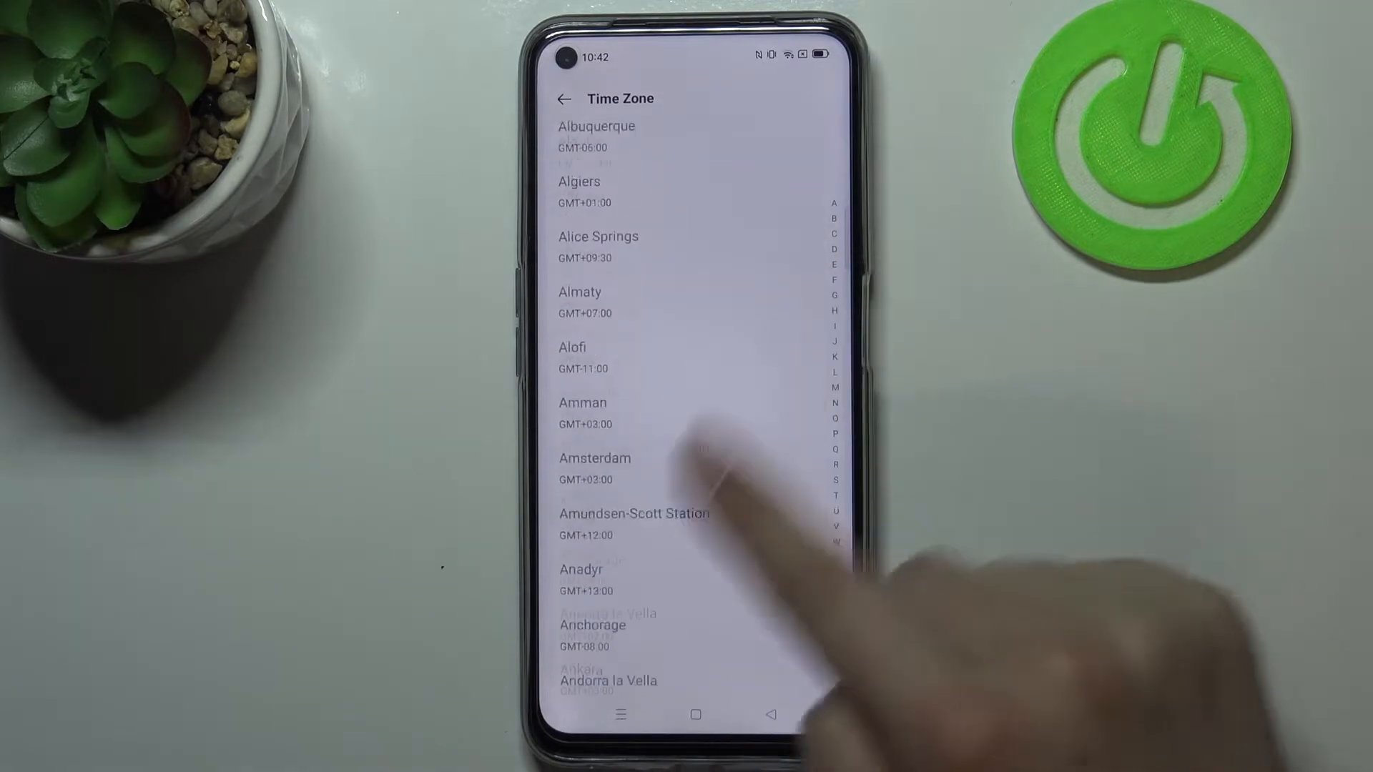
Scroll down through the alphabetical time zone list
{"action": "scroll", "scroll_direction": "down", "scroll_amount": 3}
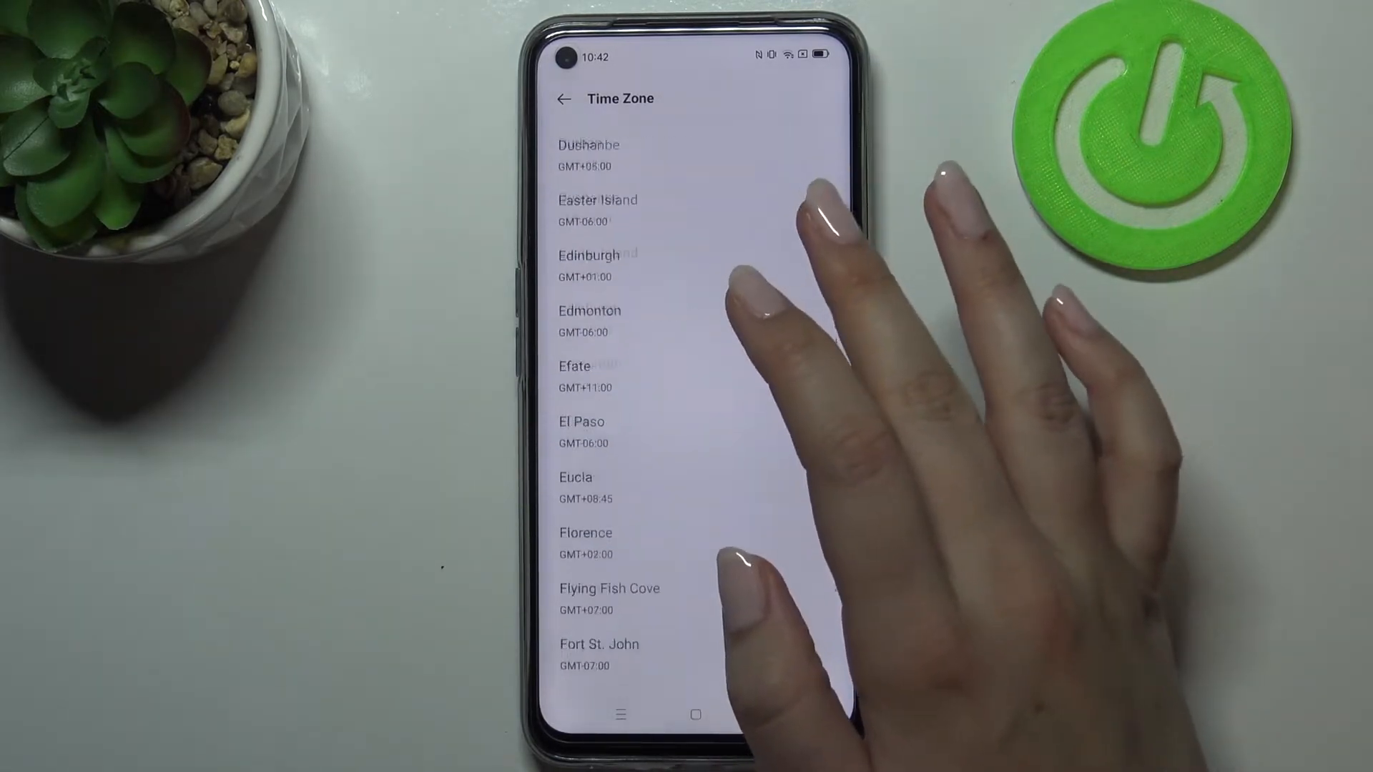
{"action": "scroll", "scroll_direction": "down", "scroll_amount": 3}
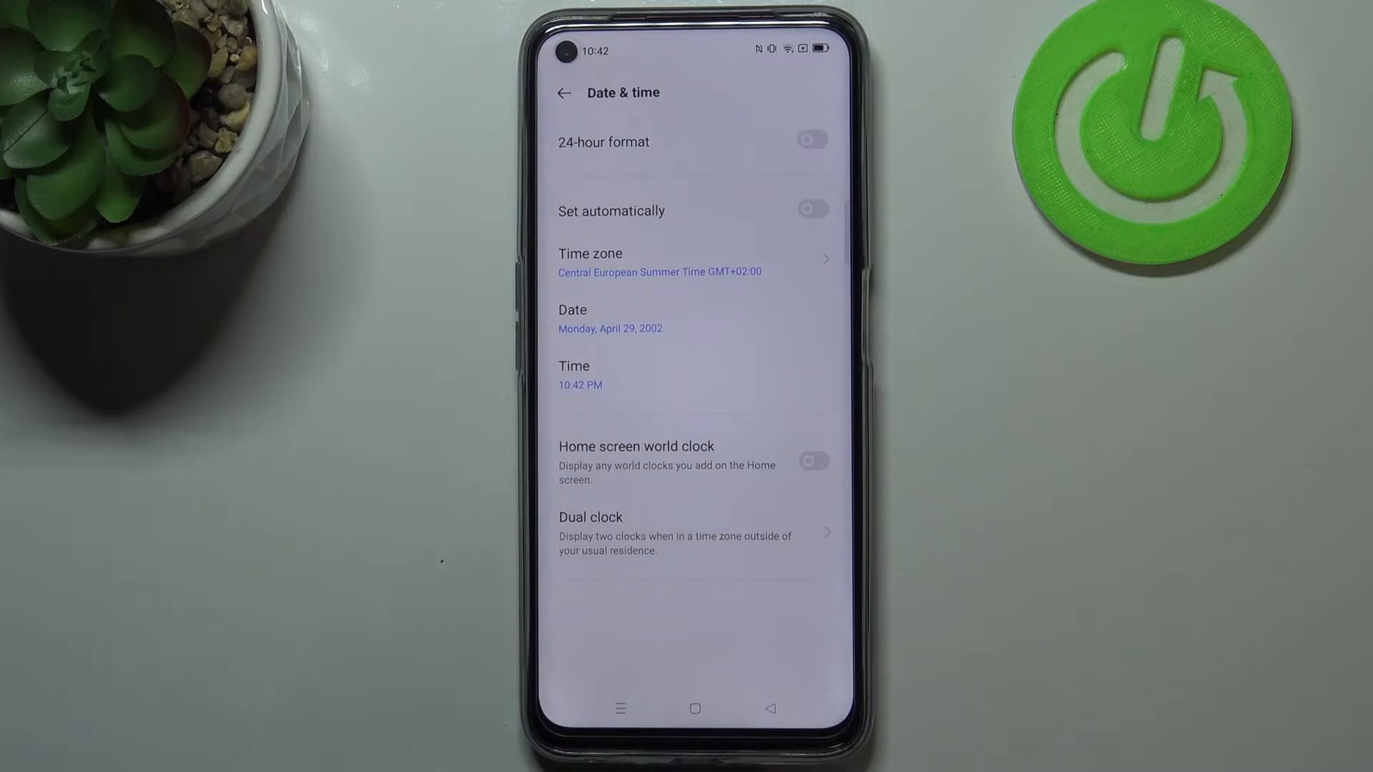
Enable 24-hour format, then leave the time zone list without changing it
{"action": "left_click", "coordinate": [812, 140]}
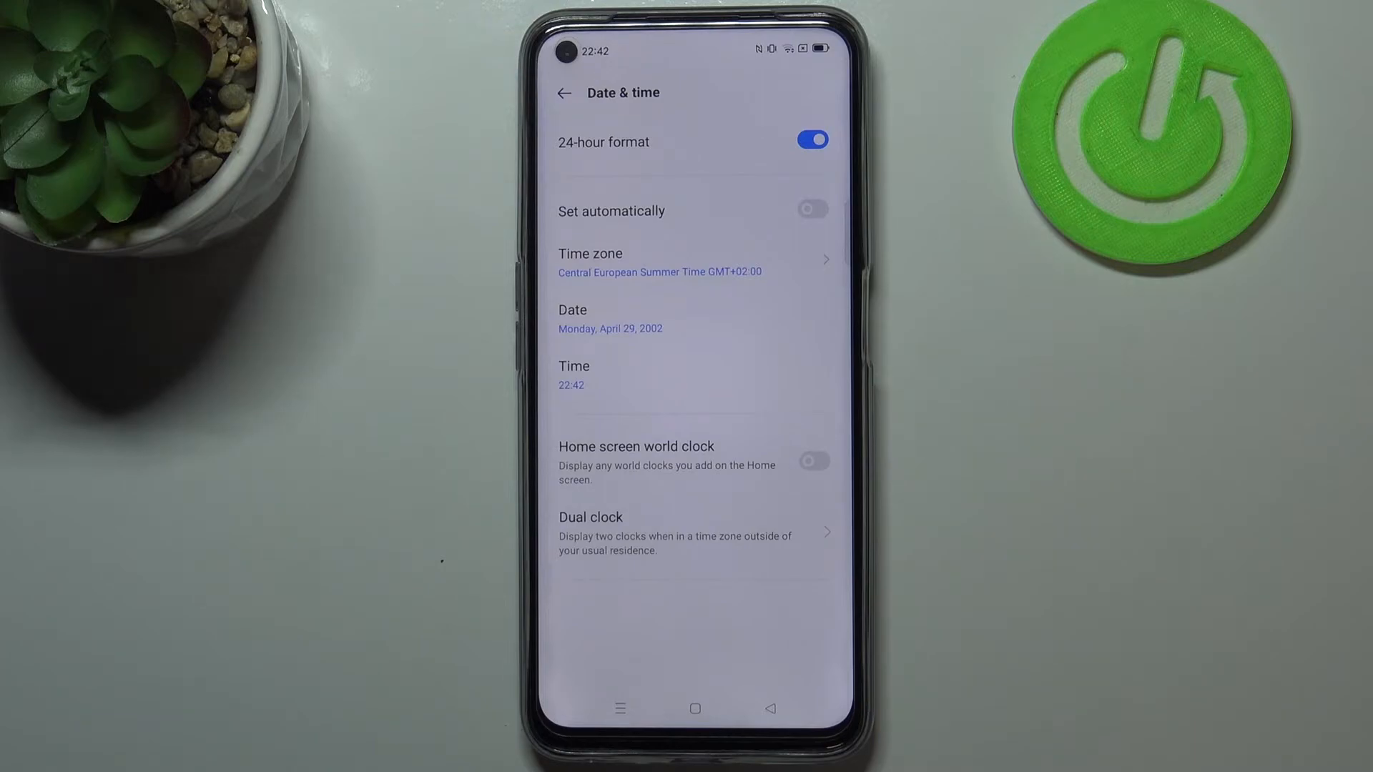
{"action": "left_click", "coordinate": [812, 140]}
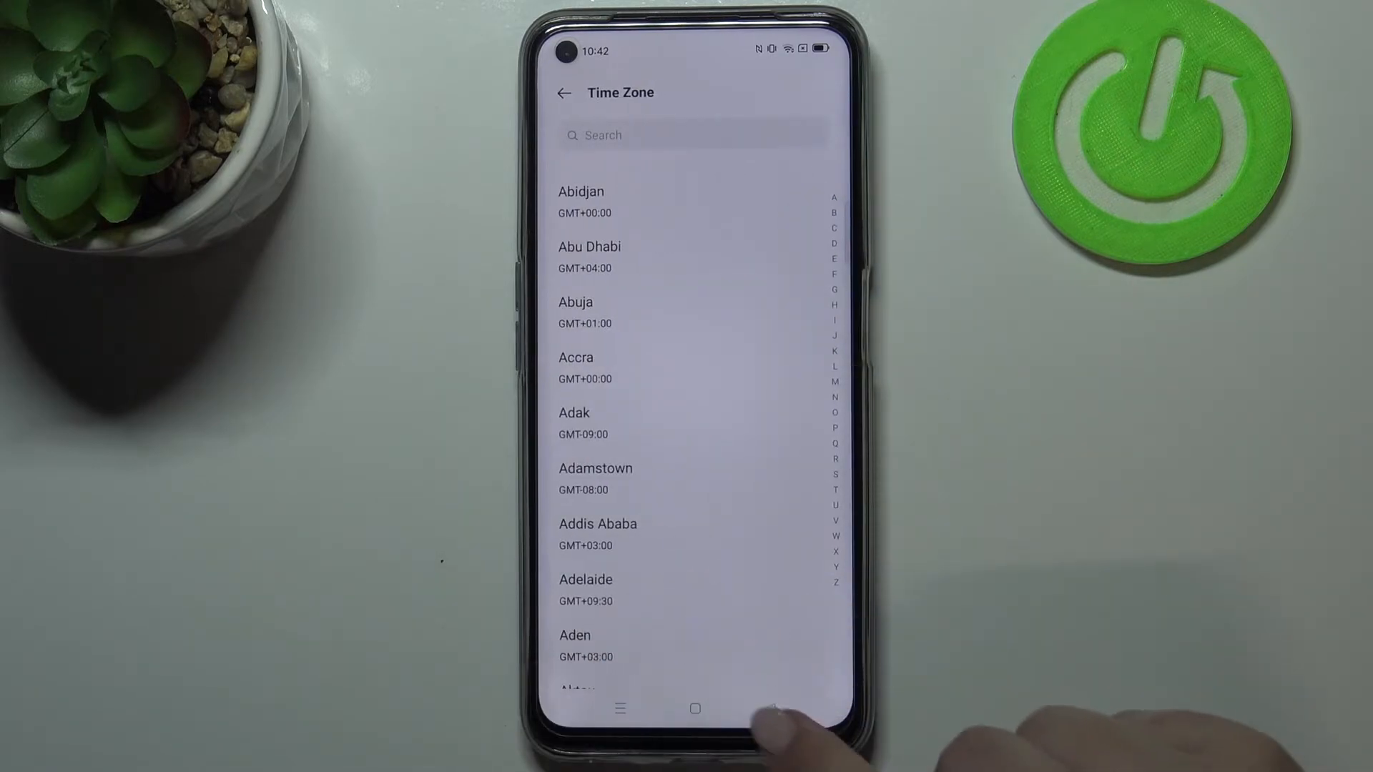
{"action": "left_click", "coordinate": [563, 93]}
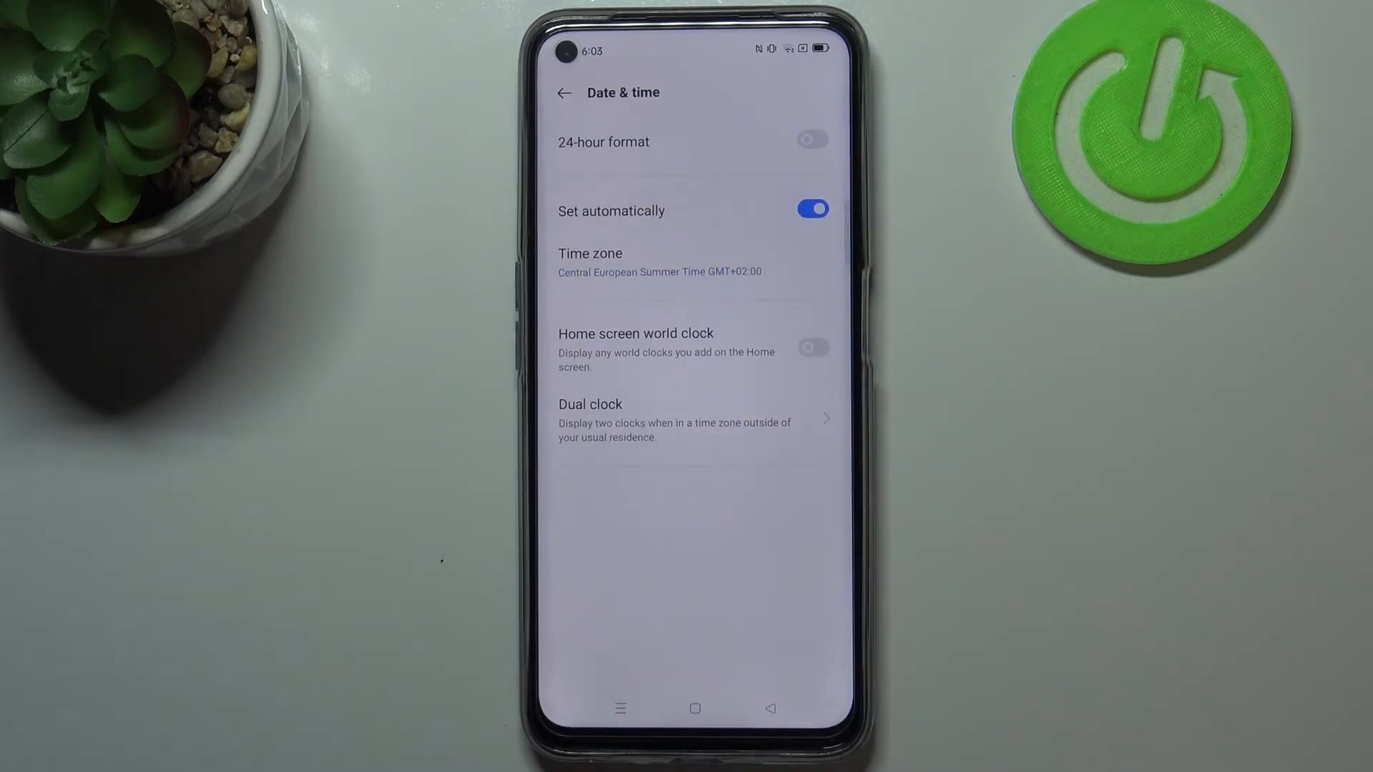